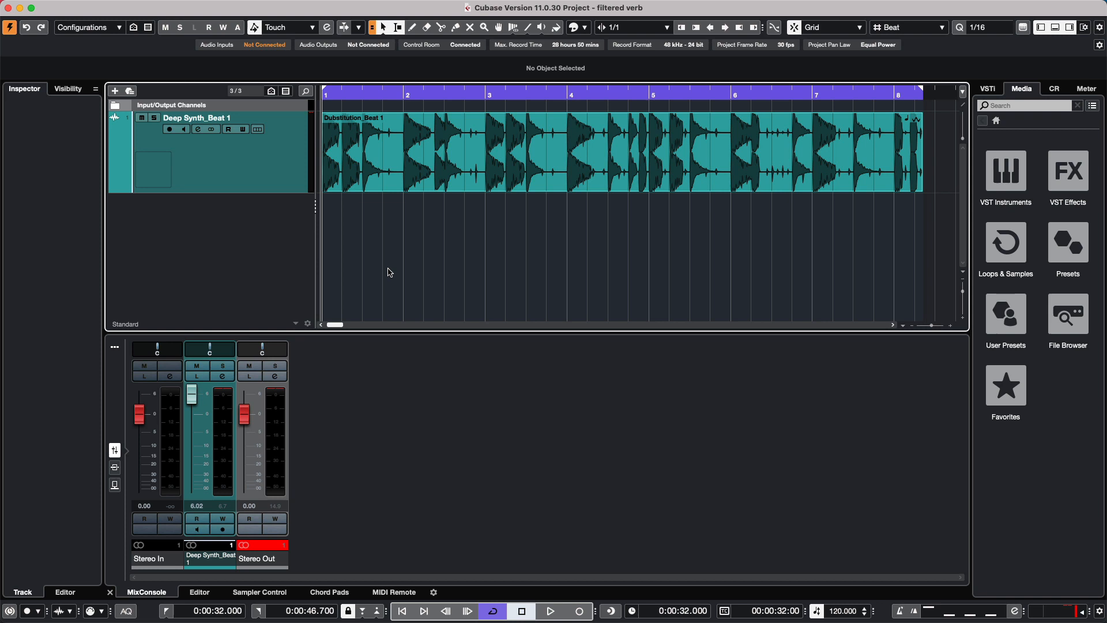
Start playback of the Deep Synth_Beat 1 loop from the transport bar
{"action": "left_click", "coordinate": [549, 611]}
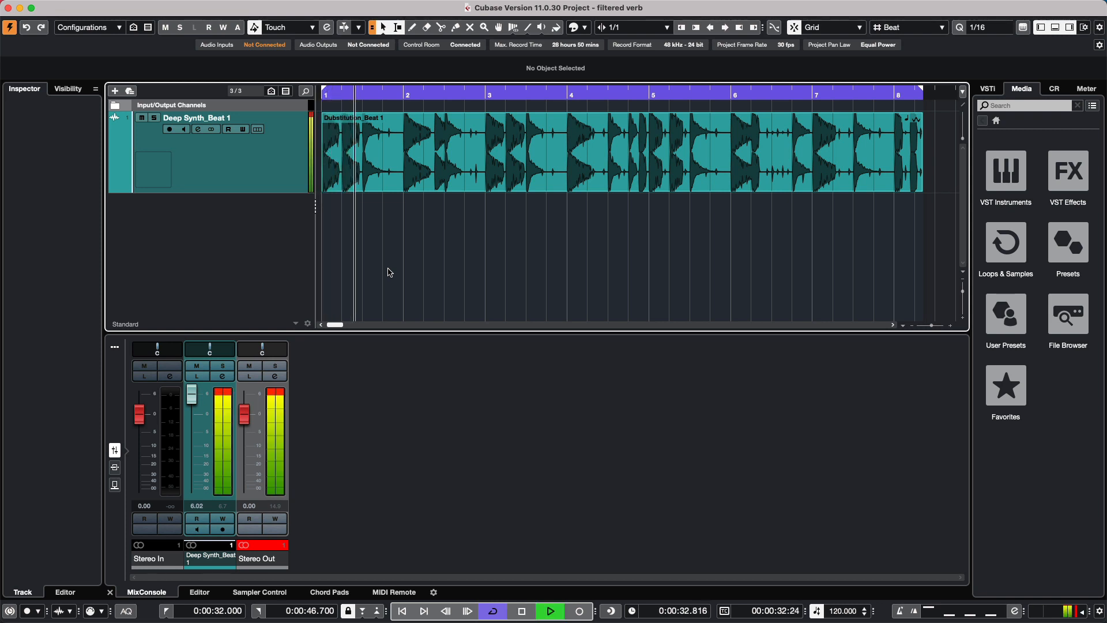
{"action": "mouse_move", "coordinate": [458, 280]}
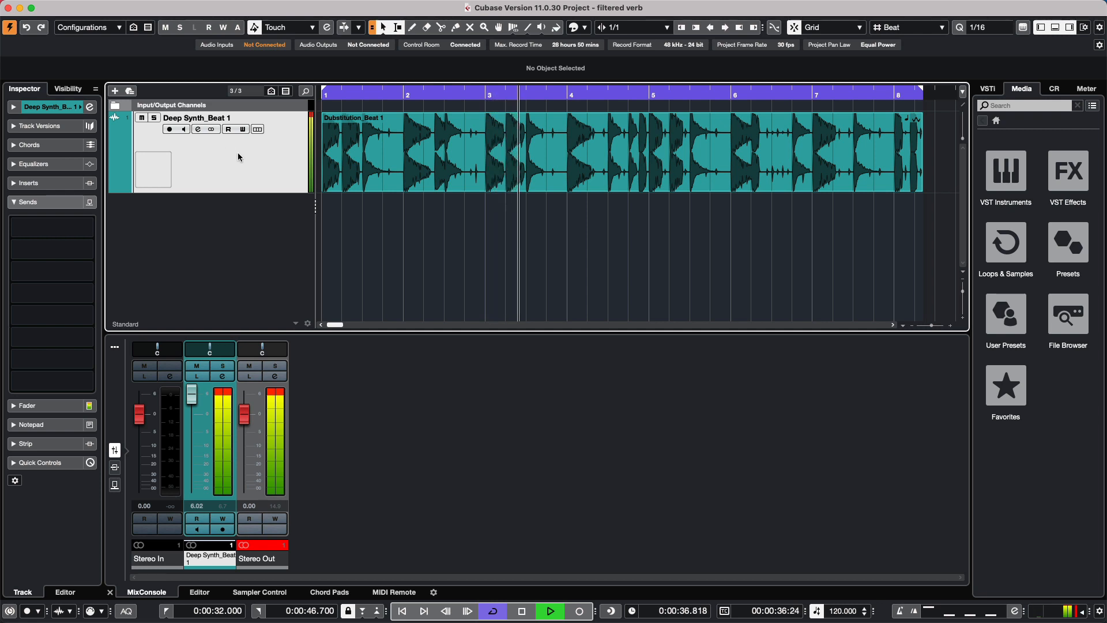
Add an FX channel track loaded with the REVerence reverb plug-in
{"action": "left_click", "coordinate": [521, 611]}
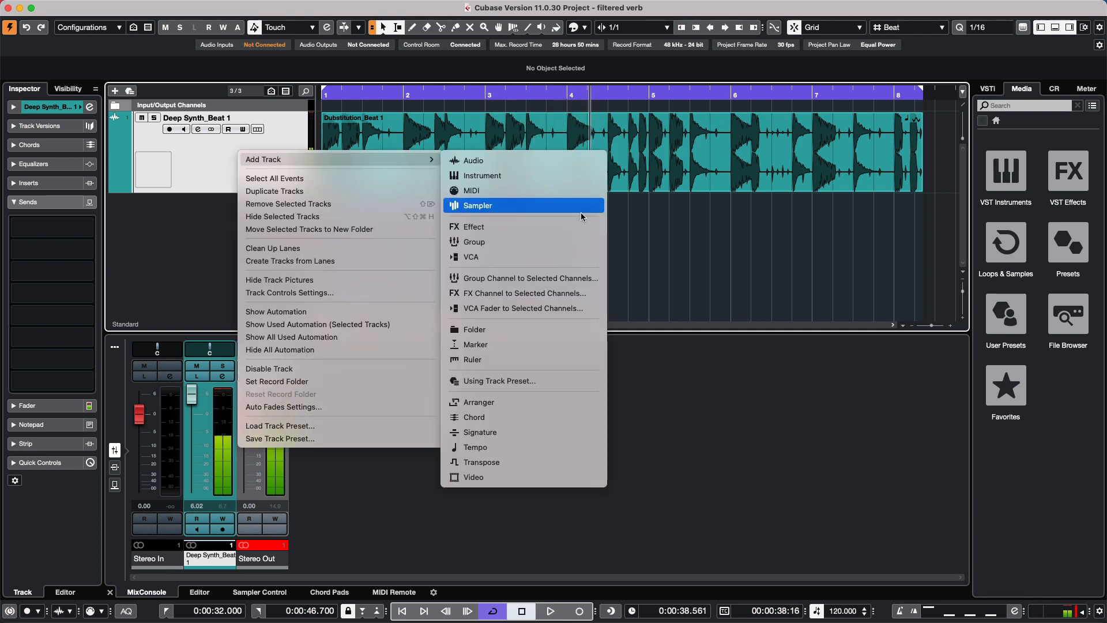
{"action": "left_click", "coordinate": [473, 228]}
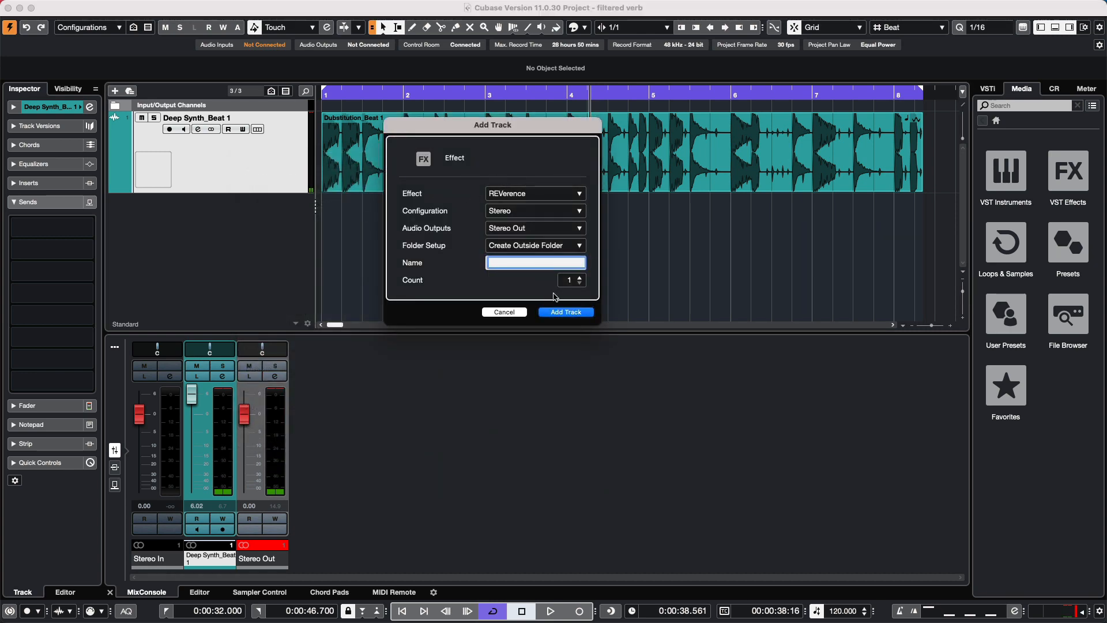
{"action": "left_click", "coordinate": [565, 311]}
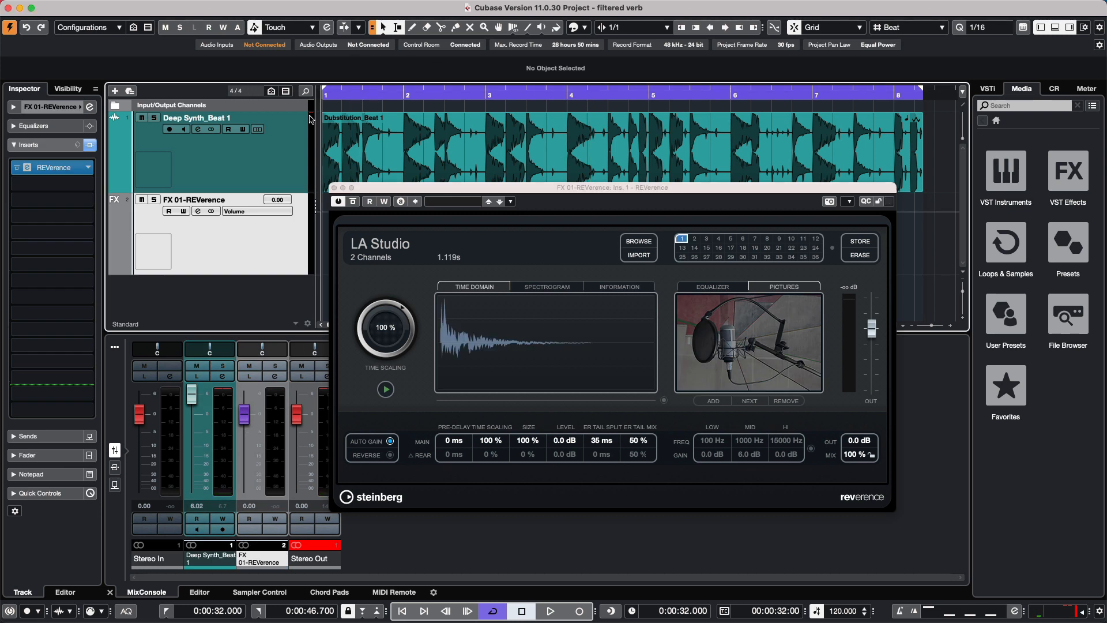
{"action": "mouse_move", "coordinate": [529, 247]}
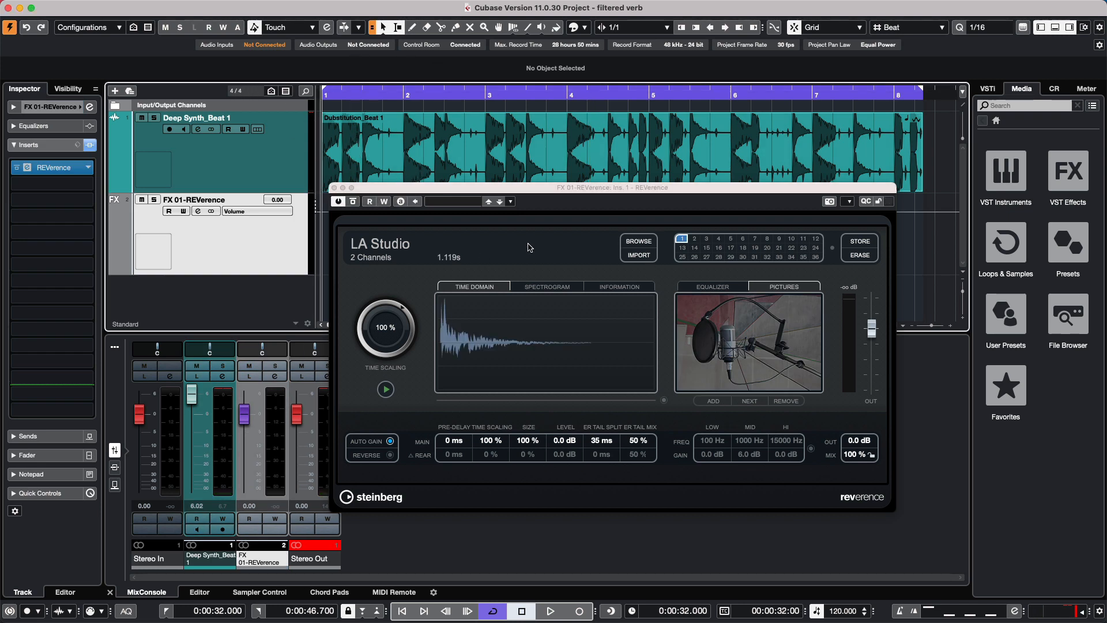
Audition the reverb, then shift REVerence down to the FX channel's second insert slot
{"action": "left_click", "coordinate": [549, 611]}
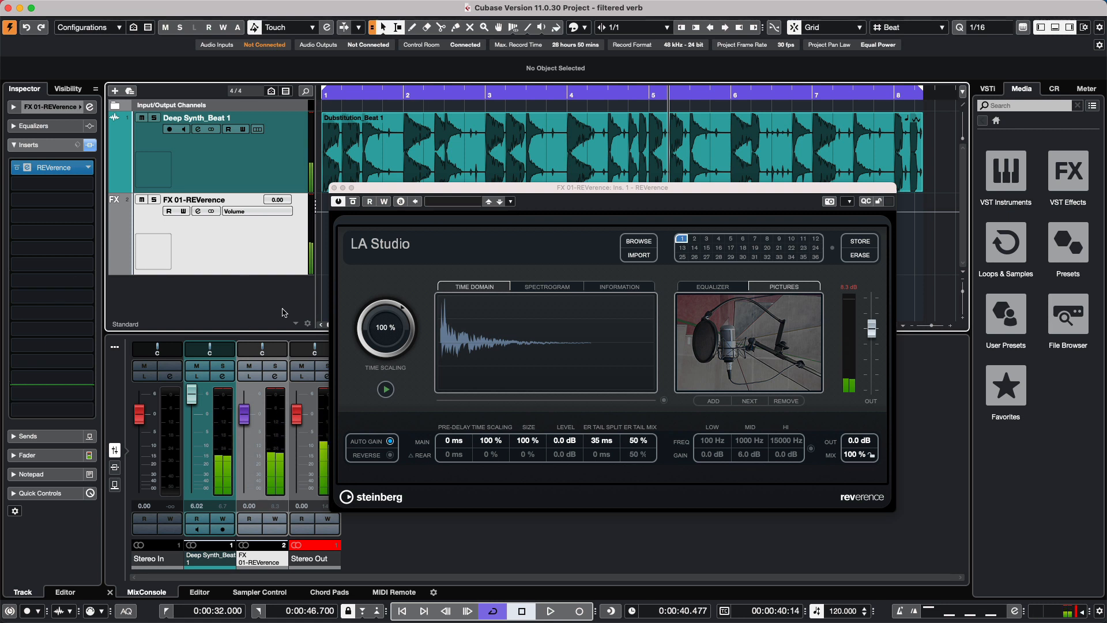
{"action": "left_click", "coordinate": [54, 168]}
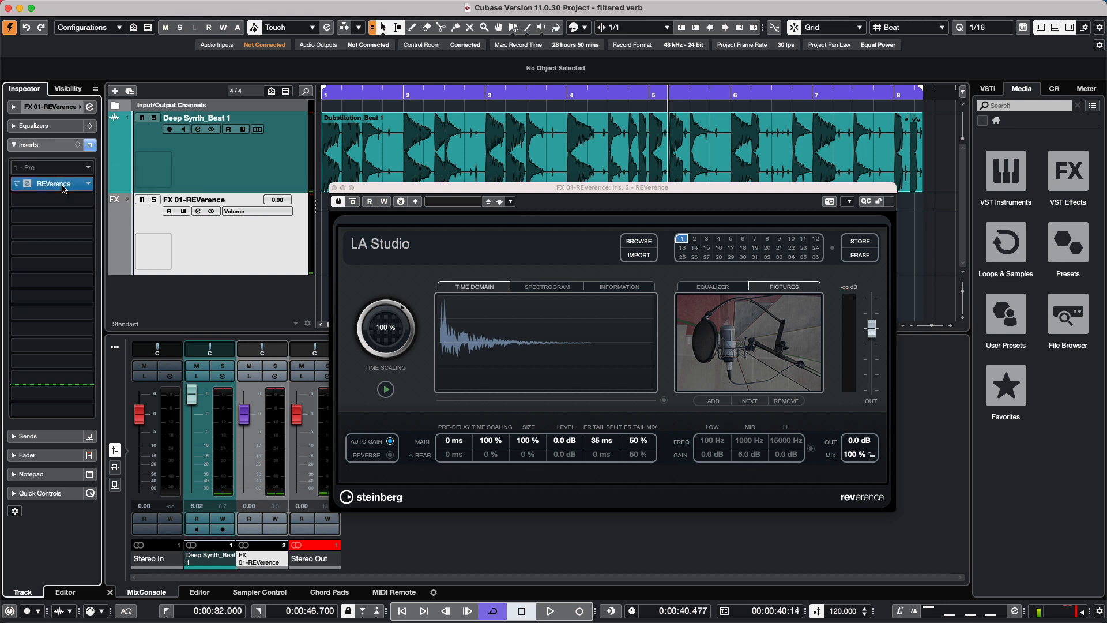
Insert Imager into the FX channel's empty first slot, found by searching 'imag'
{"action": "left_click", "coordinate": [80, 183]}
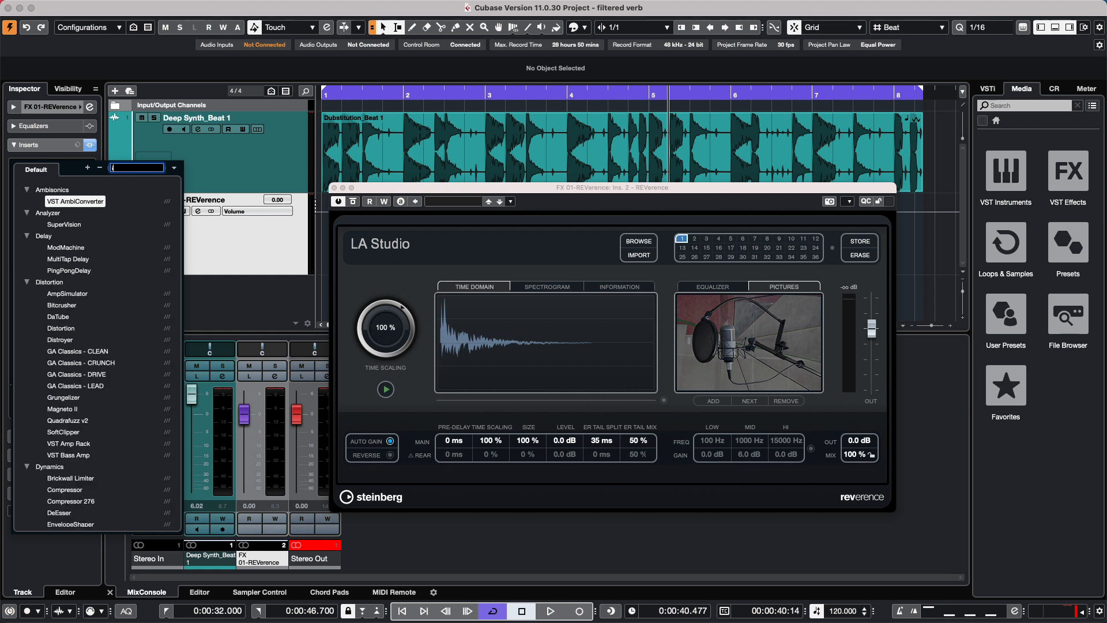
{"action": "type", "text": "imager"}
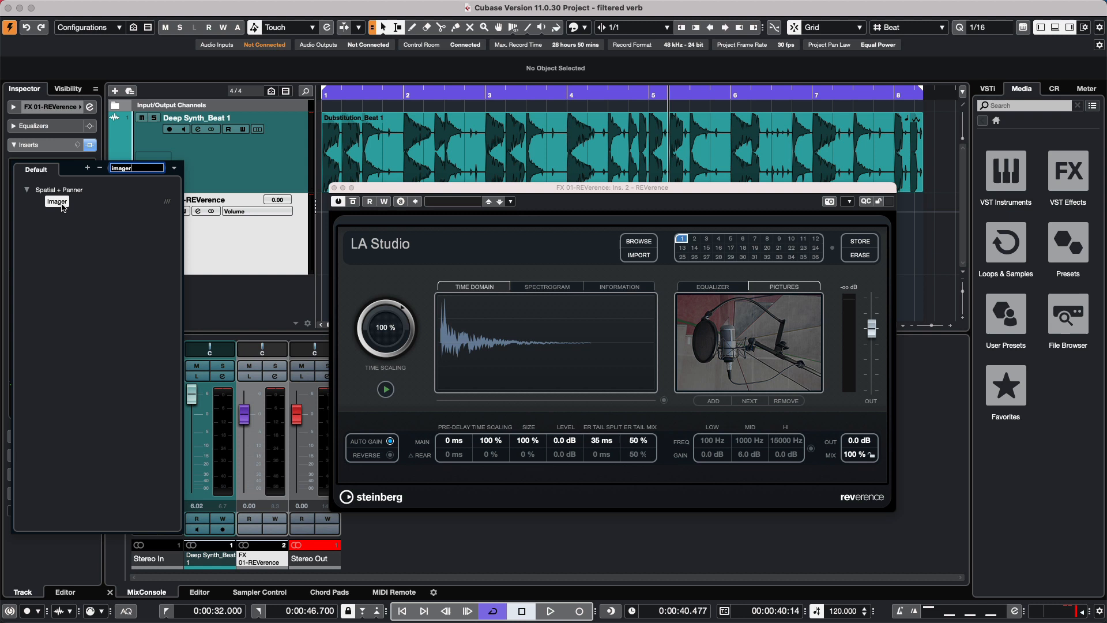
{"action": "left_click", "coordinate": [57, 201]}
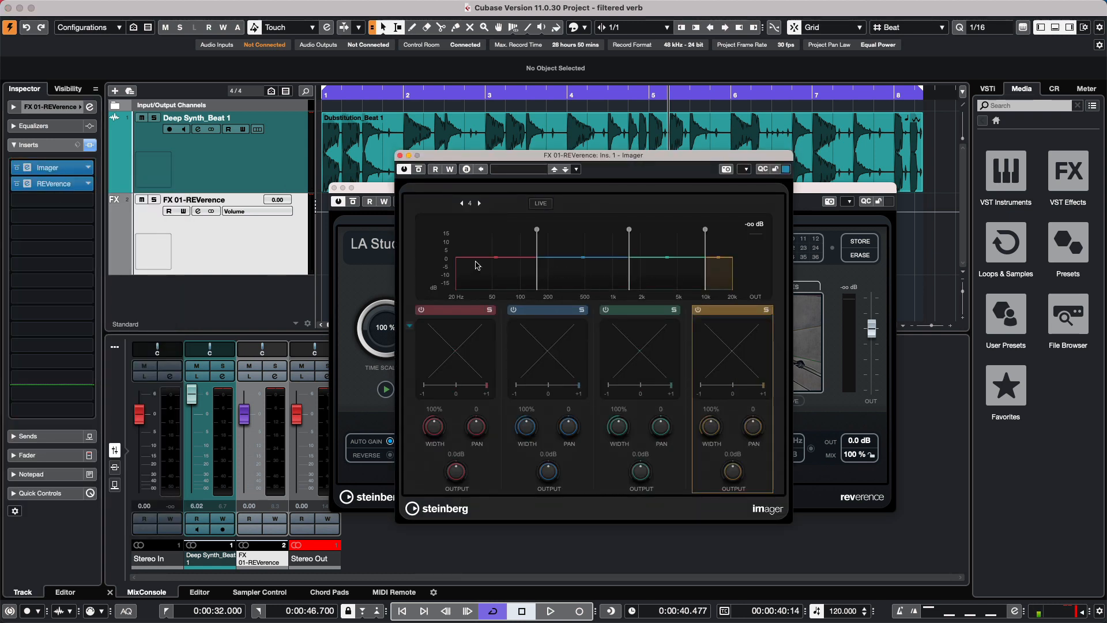
{"action": "mouse_move", "coordinate": [531, 266]}
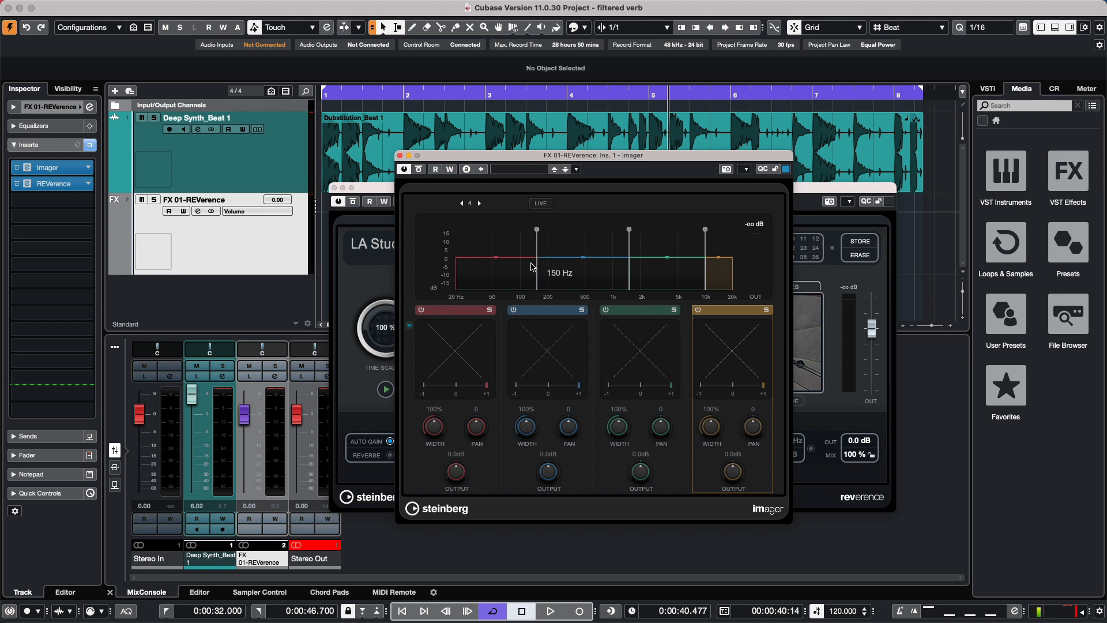
{"action": "mouse_move", "coordinate": [621, 275]}
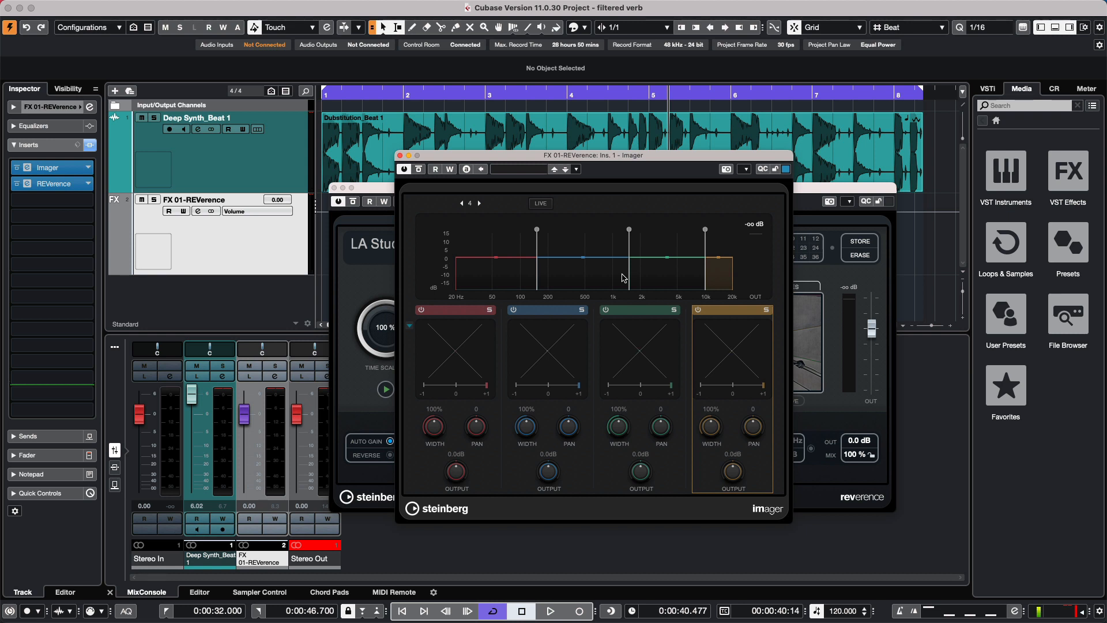
{"action": "mouse_move", "coordinate": [513, 215]}
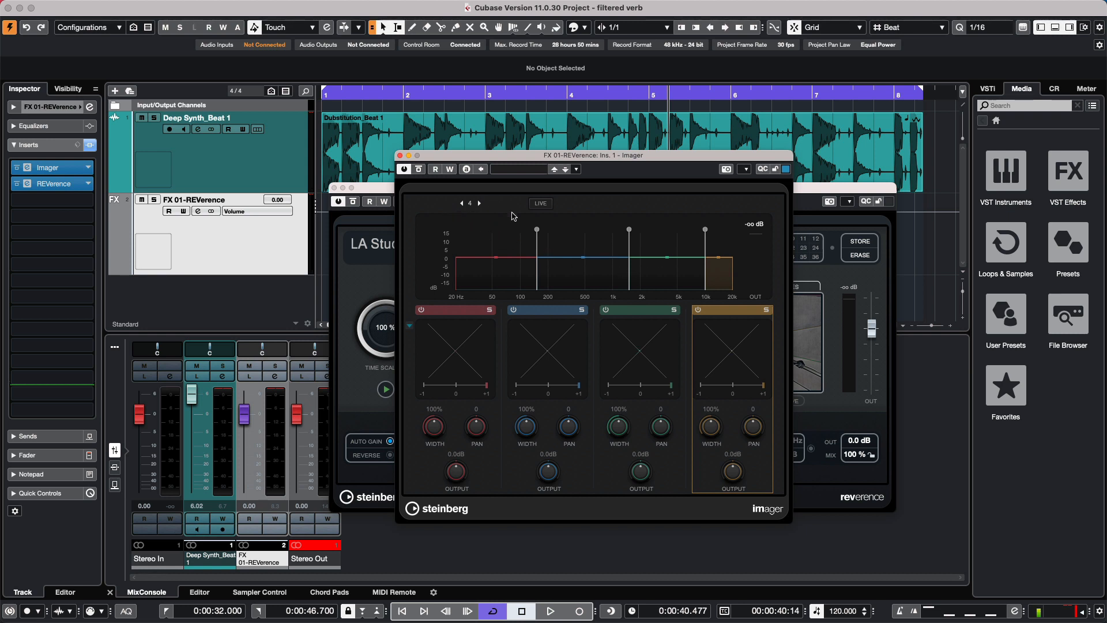
{"action": "mouse_move", "coordinate": [460, 206]}
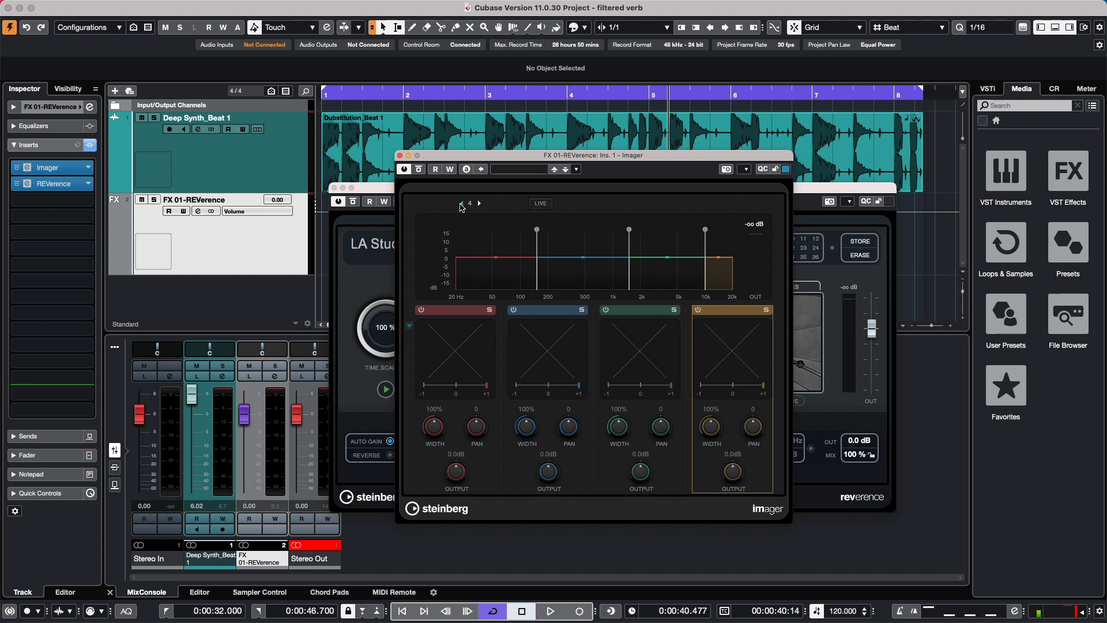
{"action": "mouse_move", "coordinate": [461, 209]}
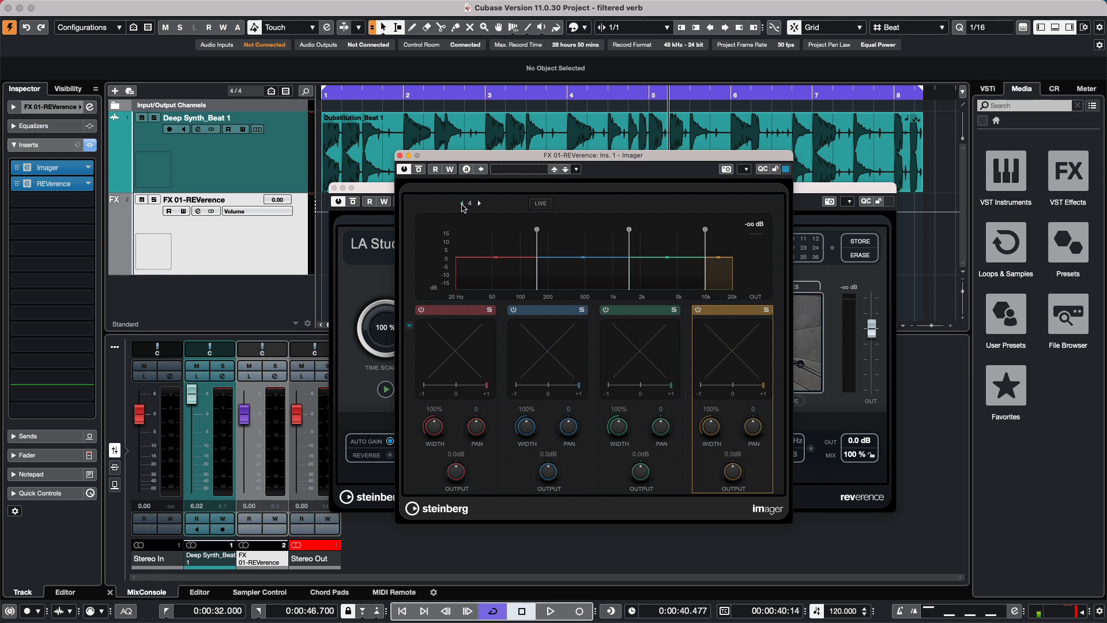
Reduce the Imager to two bands and solo the upper band
{"action": "left_click", "coordinate": [462, 203]}
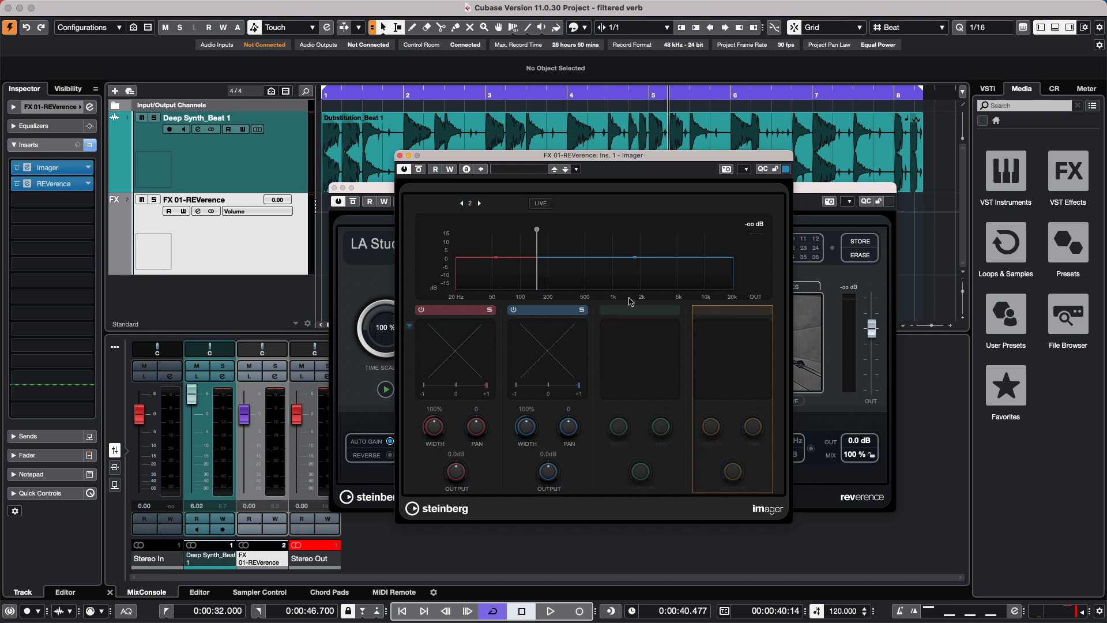
{"action": "mouse_move", "coordinate": [537, 231]}
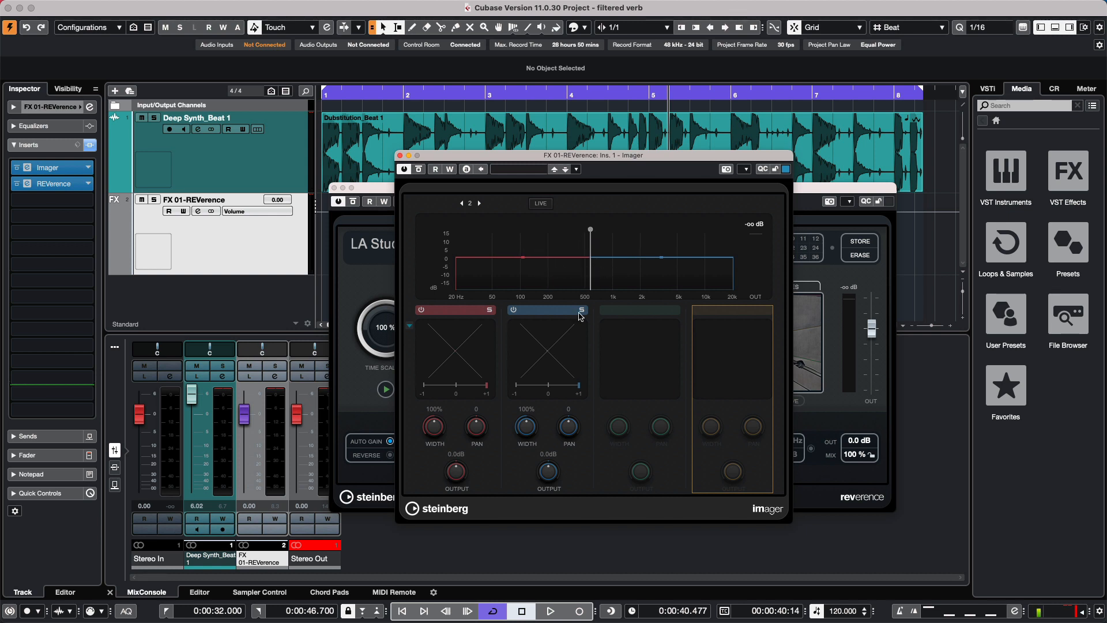
{"action": "left_click", "coordinate": [582, 310]}
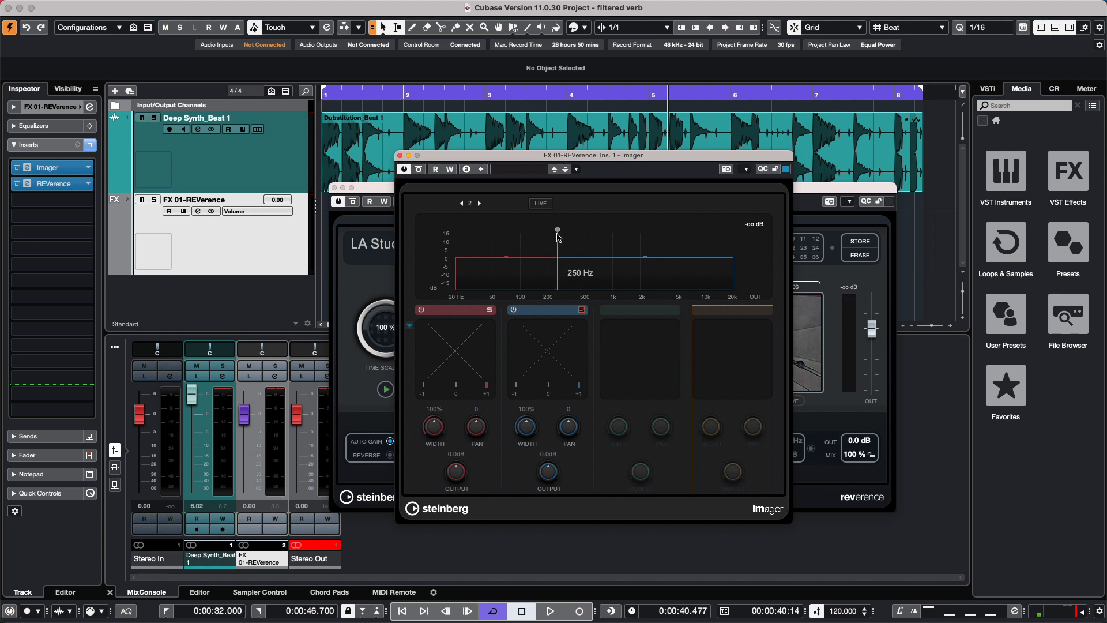
{"action": "mouse_move", "coordinate": [436, 146]}
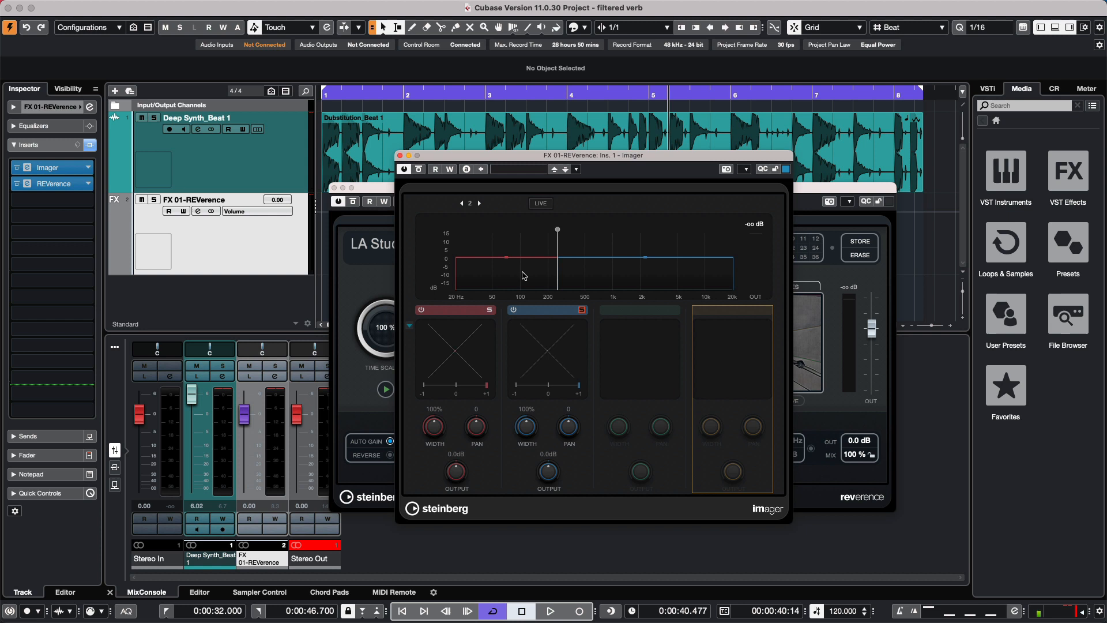
{"action": "mouse_move", "coordinate": [690, 239]}
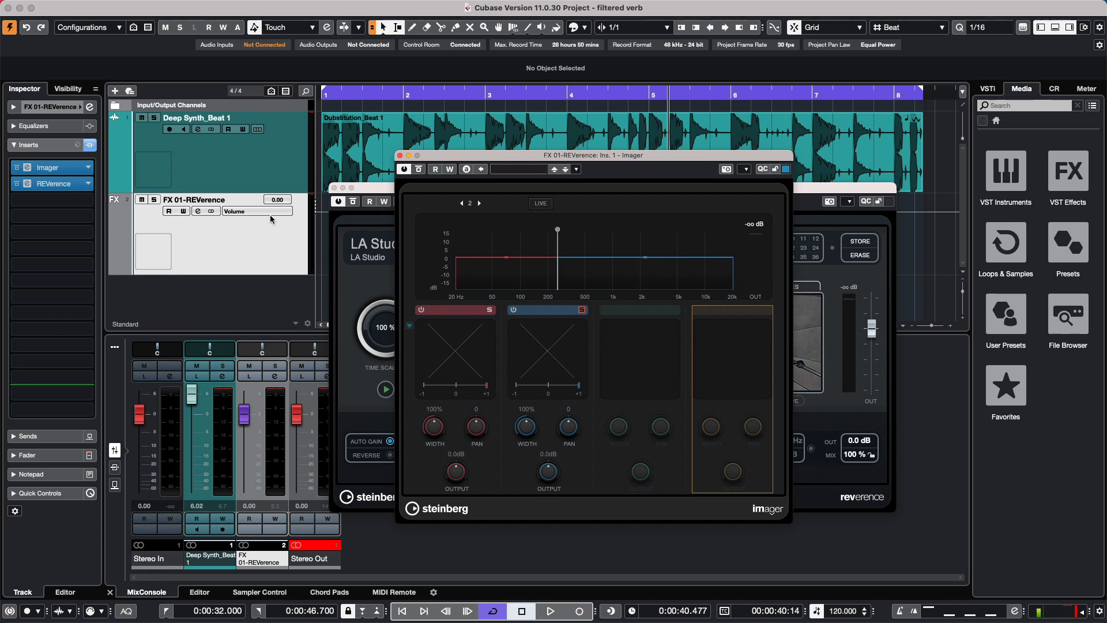
{"action": "mouse_move", "coordinate": [394, 228]}
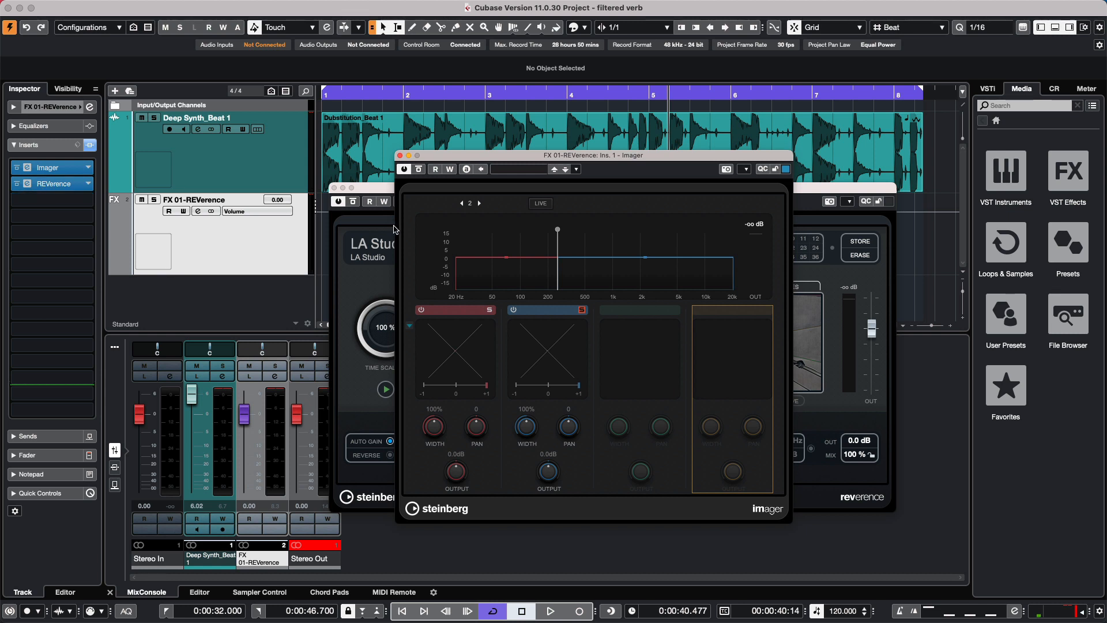
{"action": "mouse_move", "coordinate": [552, 287]}
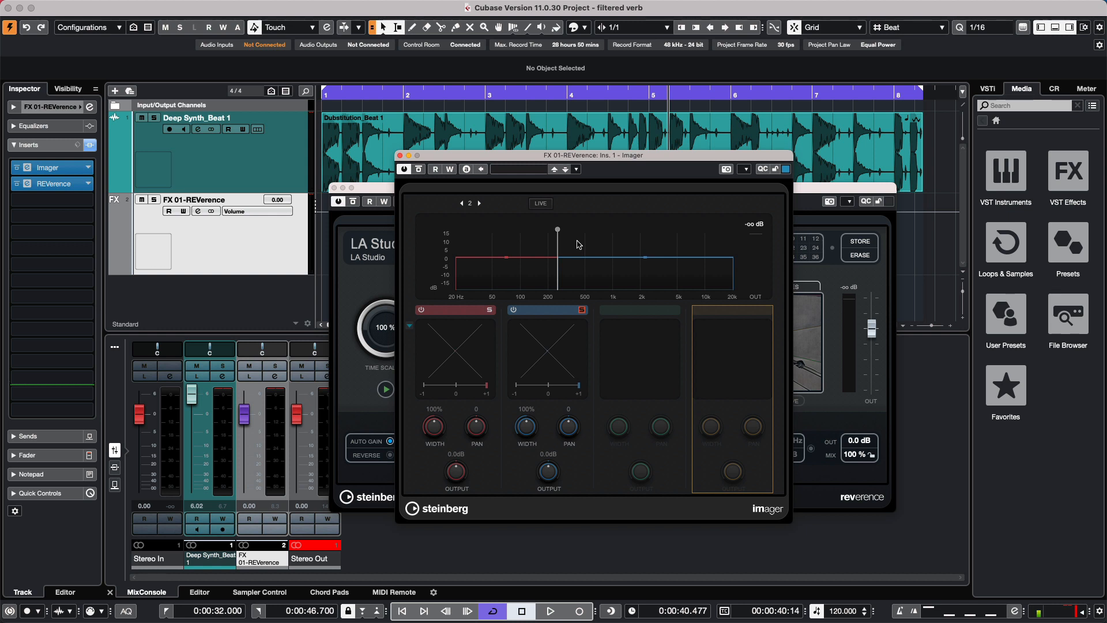
{"action": "mouse_move", "coordinate": [624, 244]}
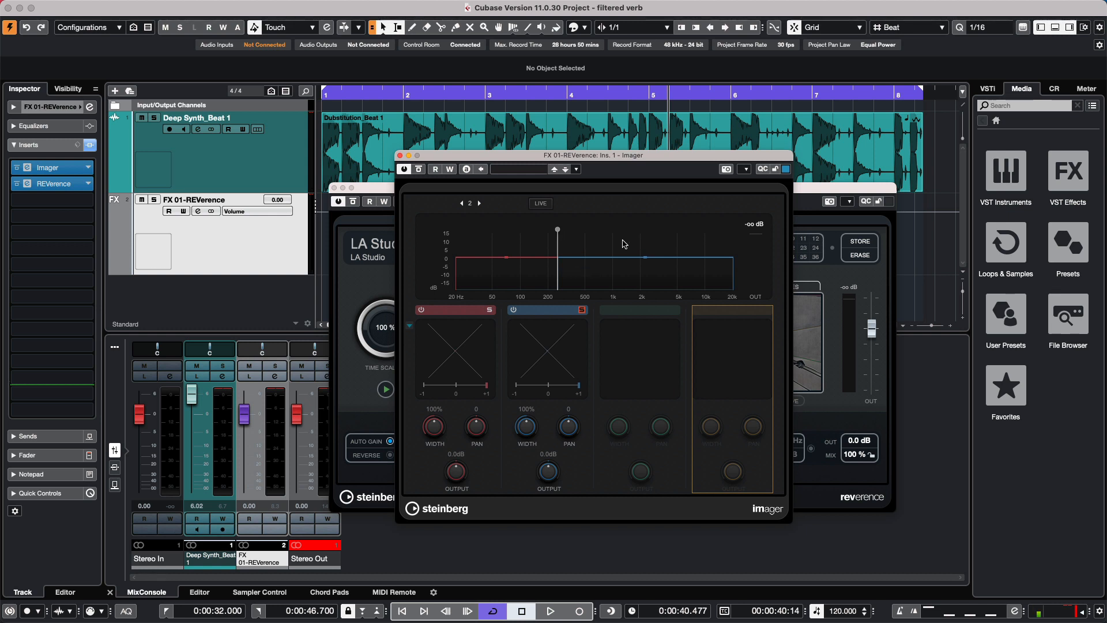
Audition the soloed band during playback, toggle its solo, then expand the Imager to three bands
{"action": "left_click", "coordinate": [549, 612]}
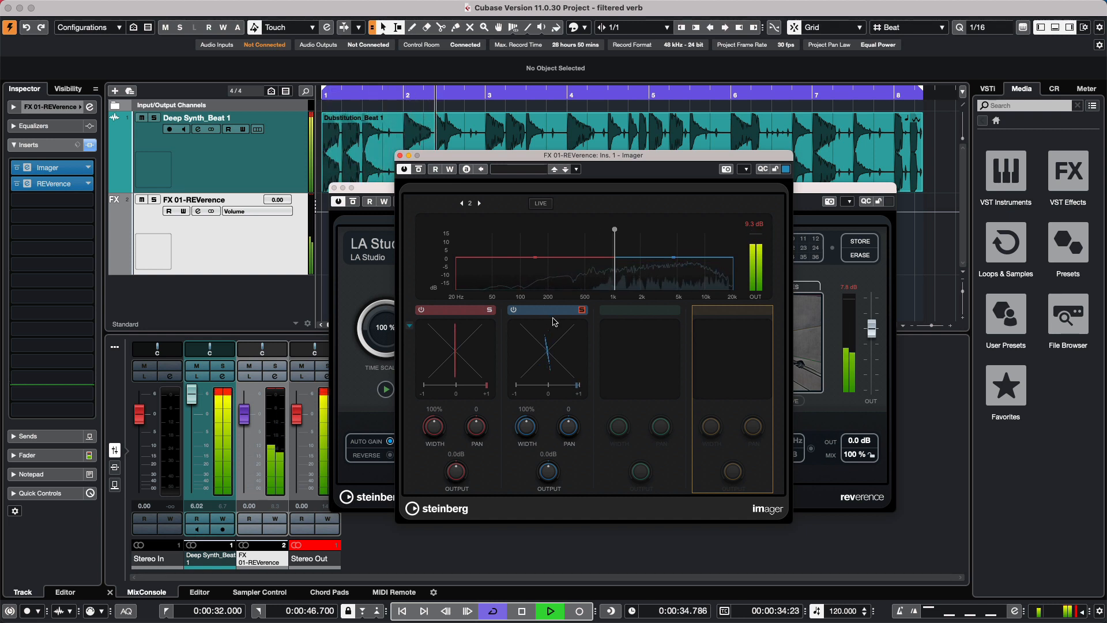
{"action": "mouse_move", "coordinate": [580, 310]}
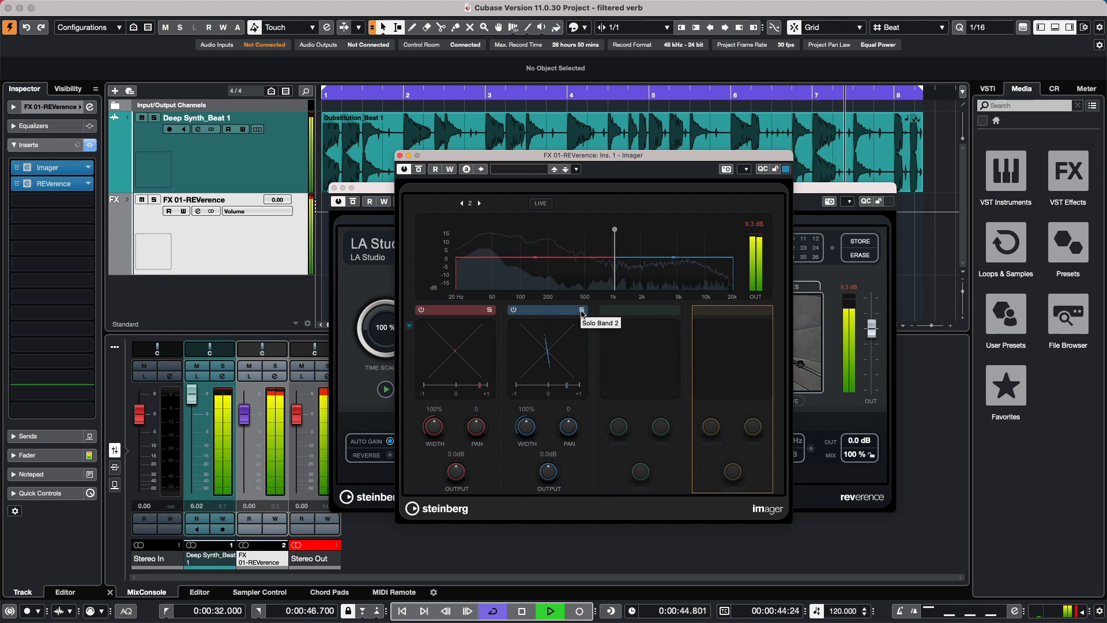
{"action": "left_click", "coordinate": [581, 310]}
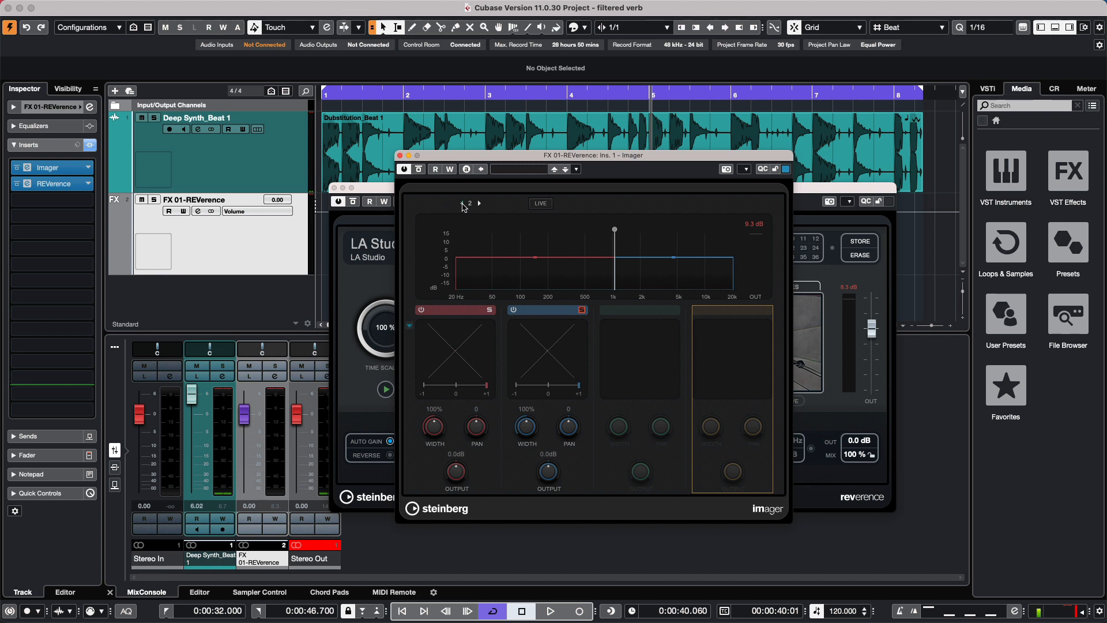
{"action": "left_click", "coordinate": [480, 203]}
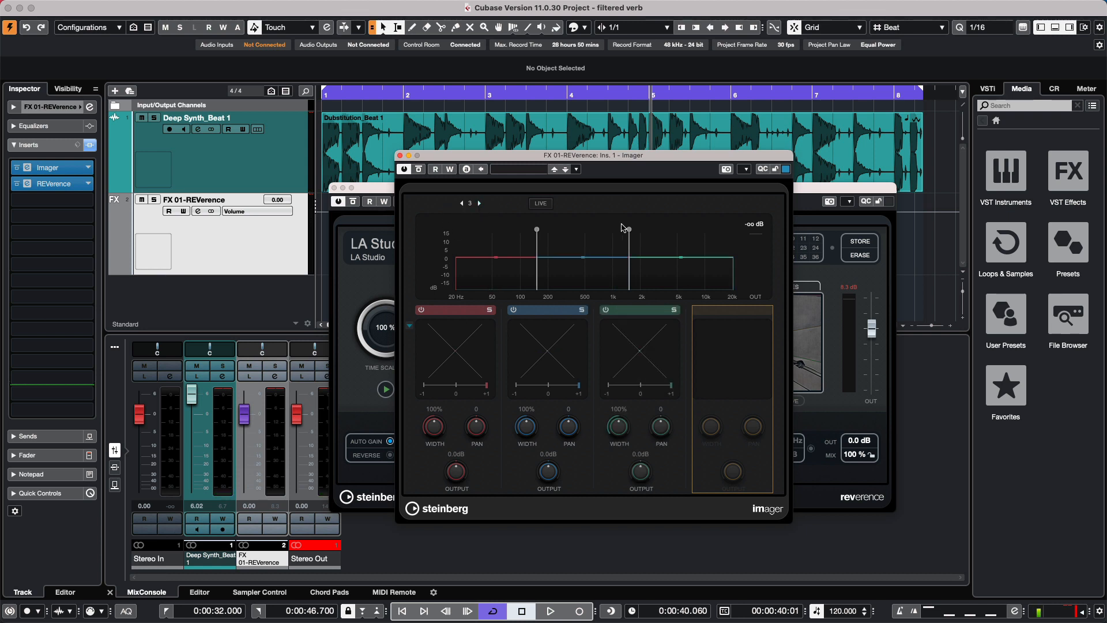